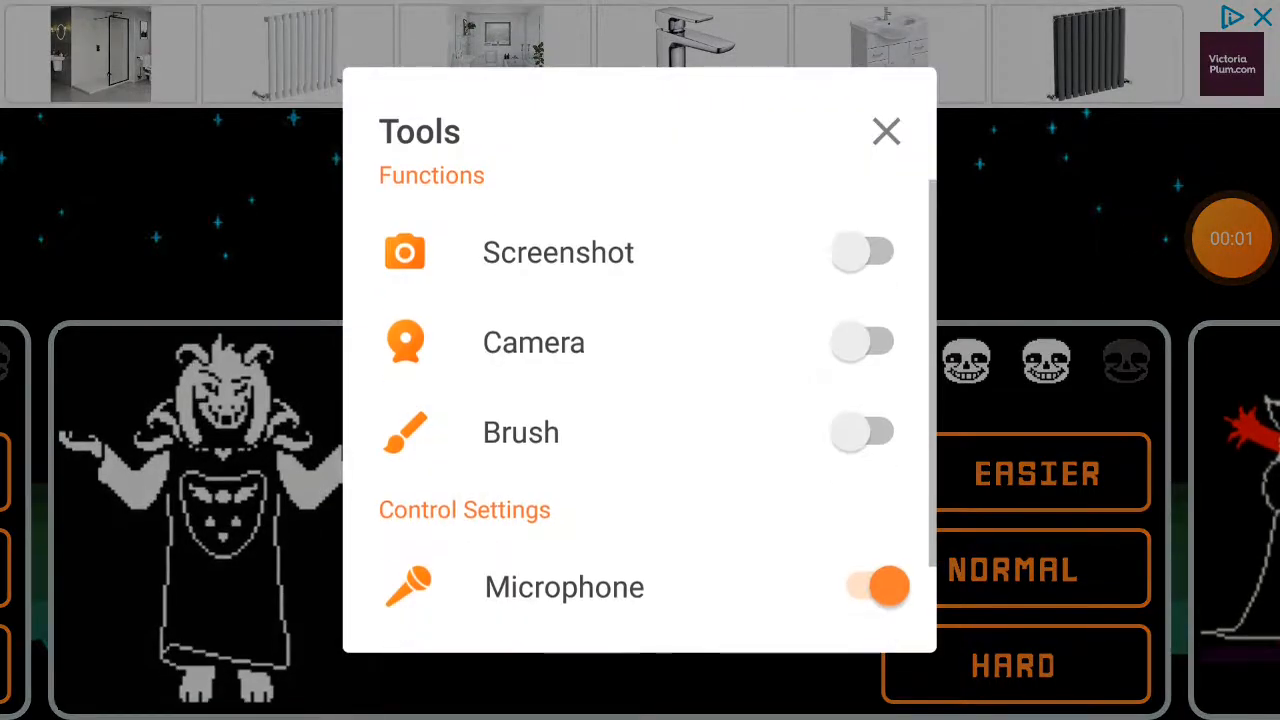
Select the Easier difficulty on Asriel's boss card
{"action": "left_click", "coordinate": [884, 132]}
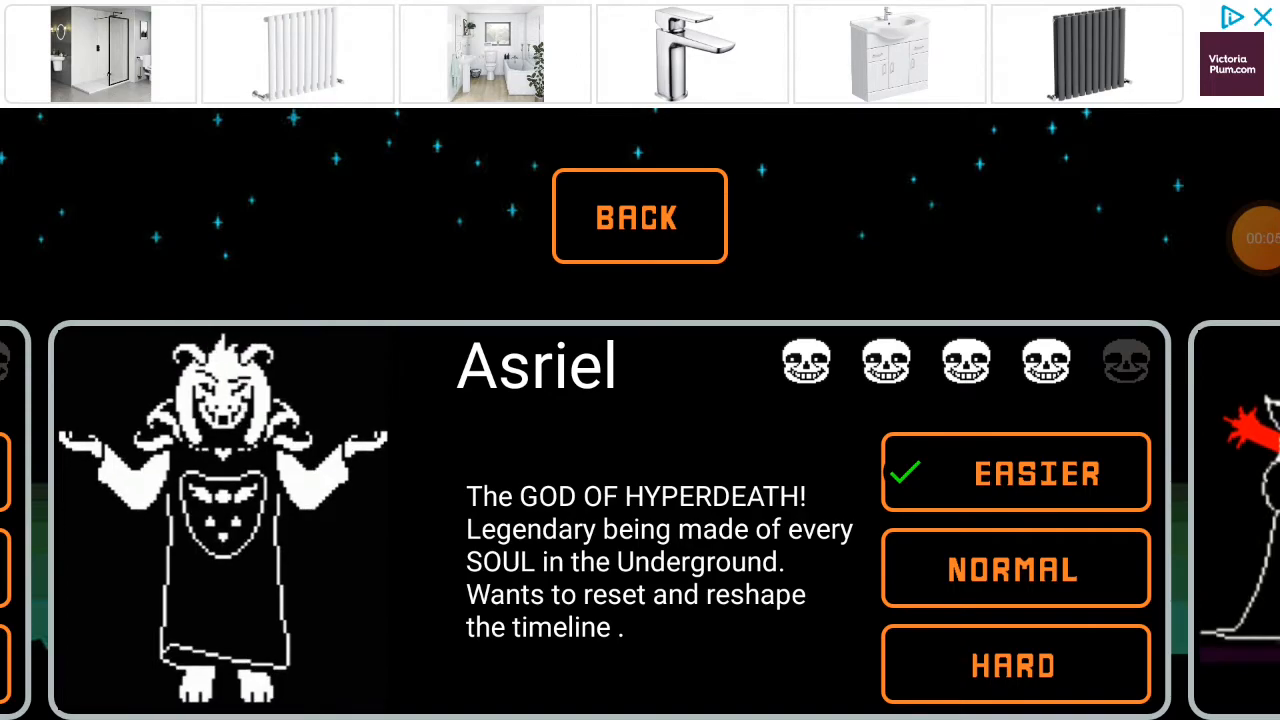
Begin the Asriel battle at 500/500 HP with 5 healing items
{"action": "left_click", "coordinate": [1016, 472]}
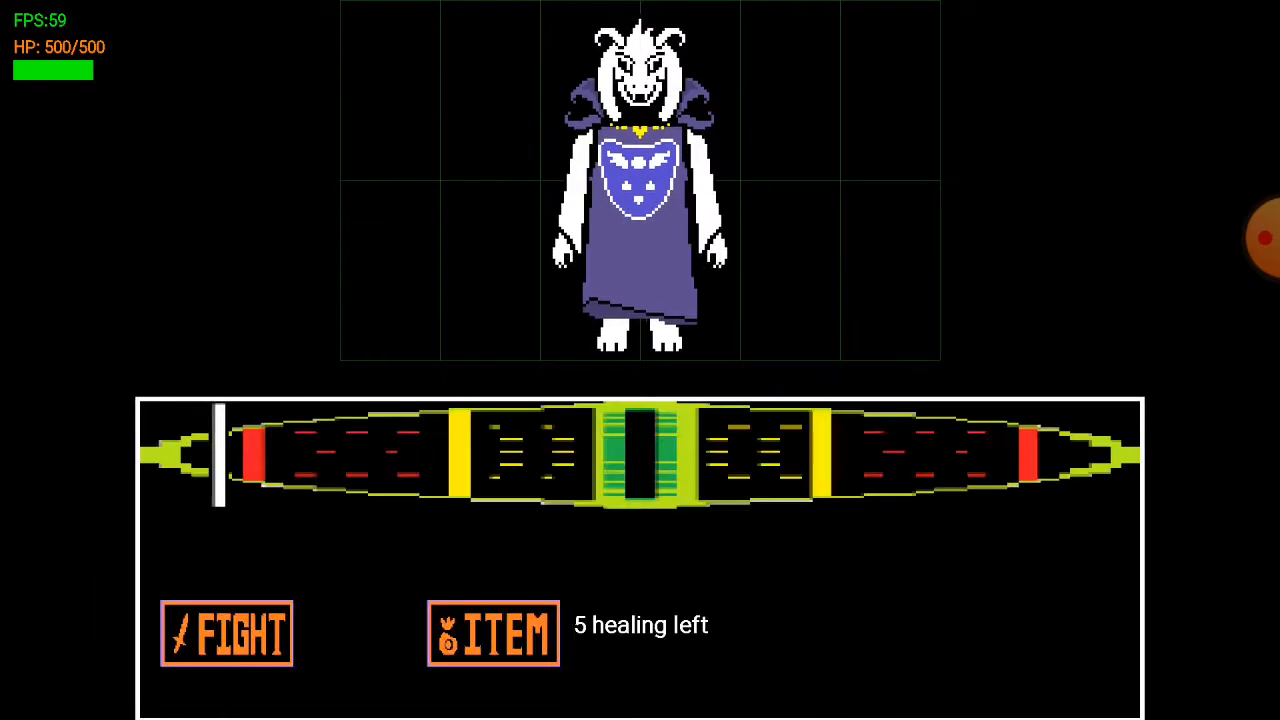
Land three FIGHT strikes on Asriel while dodging, HP dropping to 240/500 with one heal used
{"action": "left_click", "coordinate": [226, 632]}
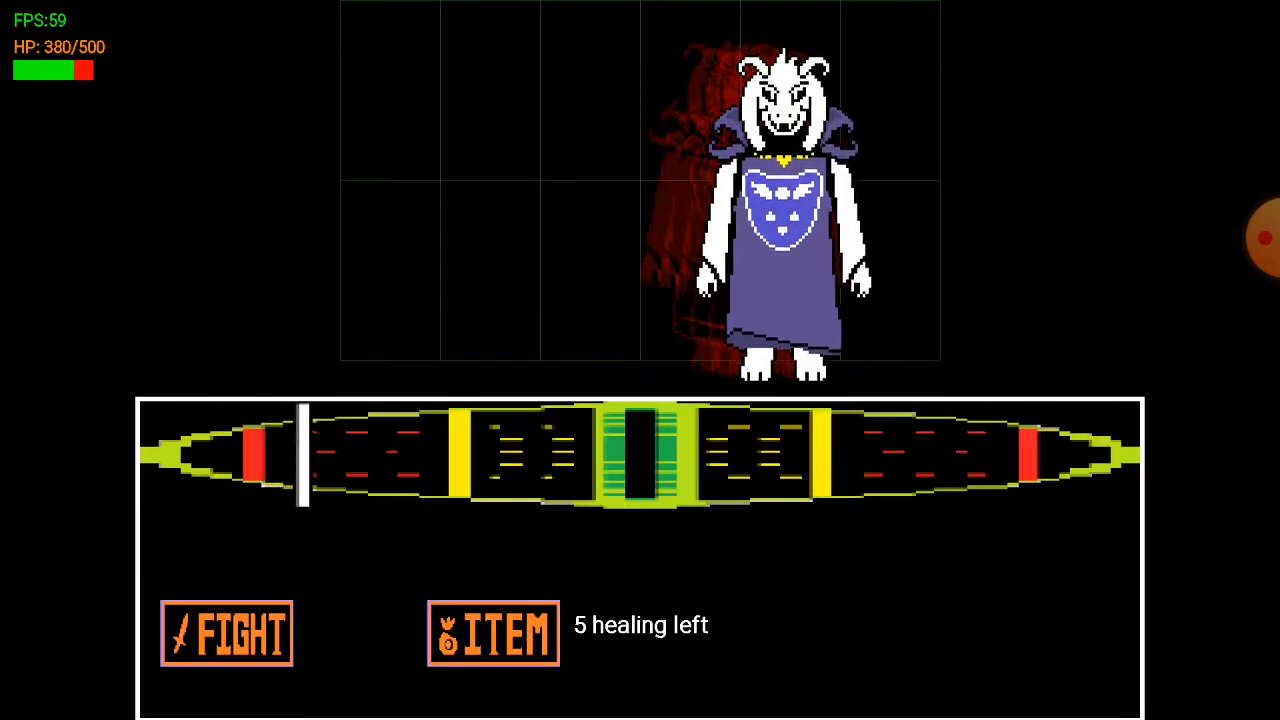
{"action": "left_click", "coordinate": [226, 632]}
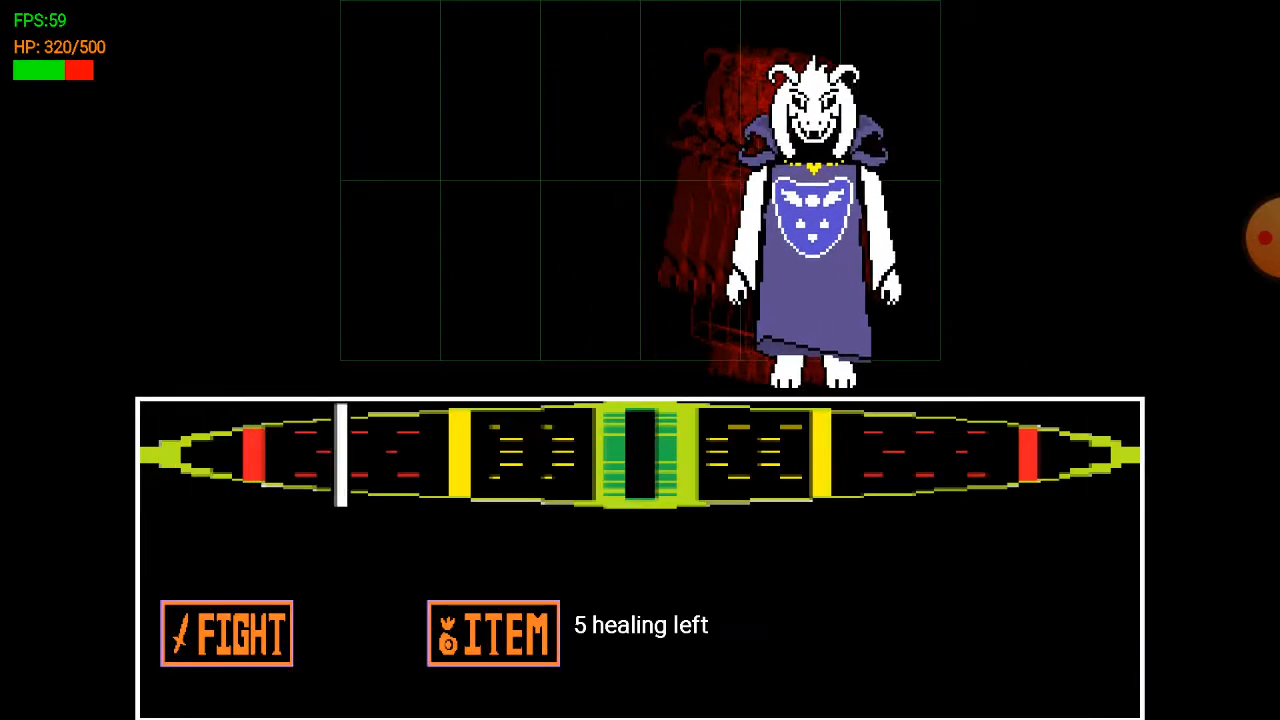
{"action": "left_click", "coordinate": [226, 632]}
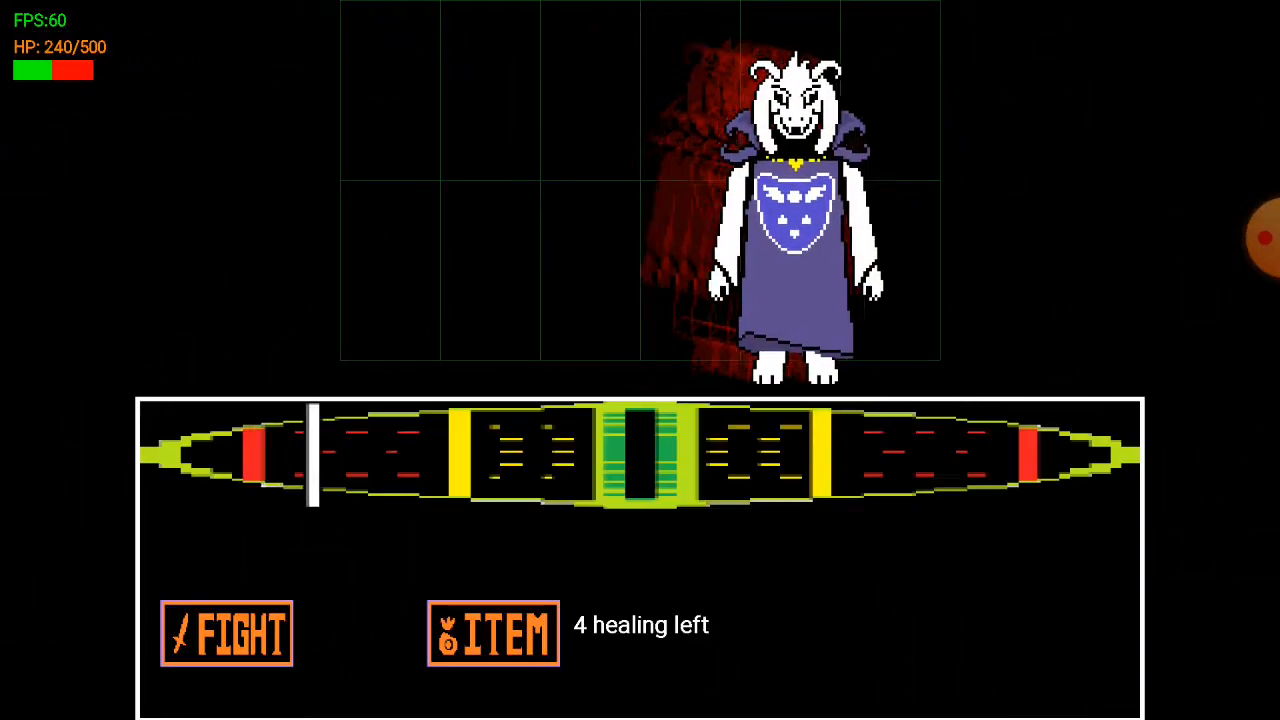
Strike Asriel once more and fight on until HP hits zero and GAME OVER shows
{"action": "left_click", "coordinate": [226, 632]}
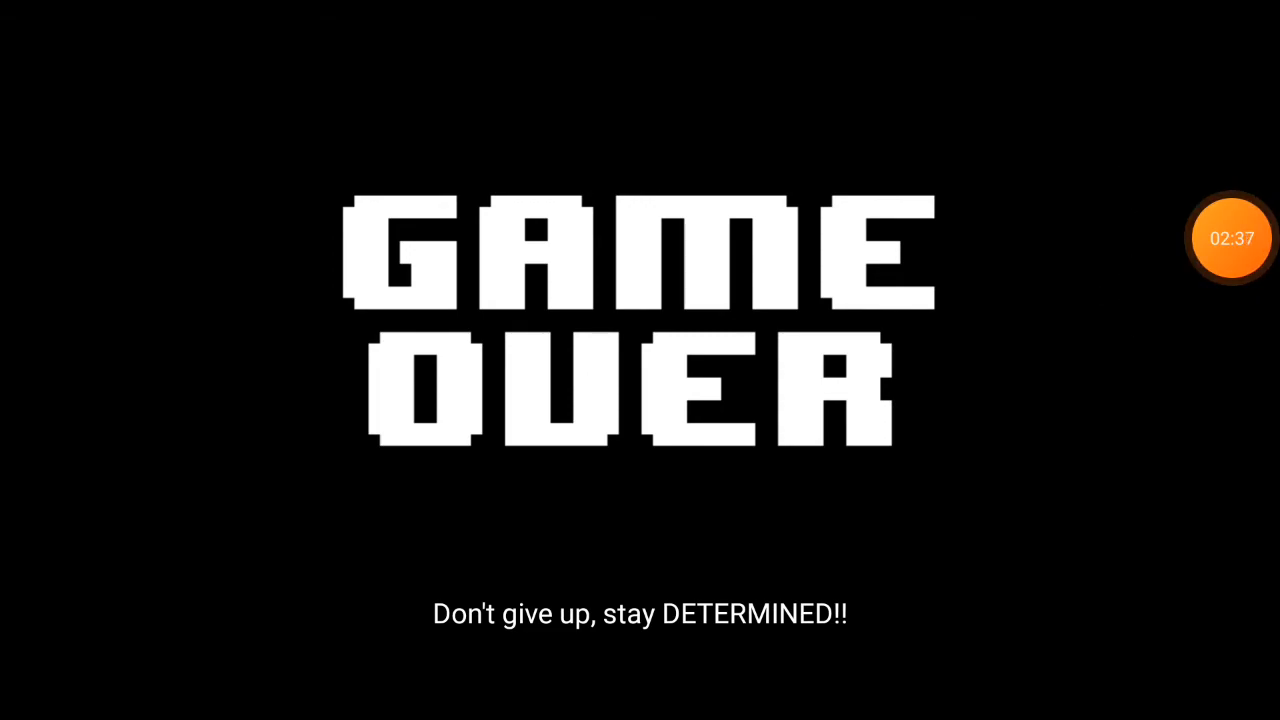
{"action": "left_click", "coordinate": [1232, 238]}
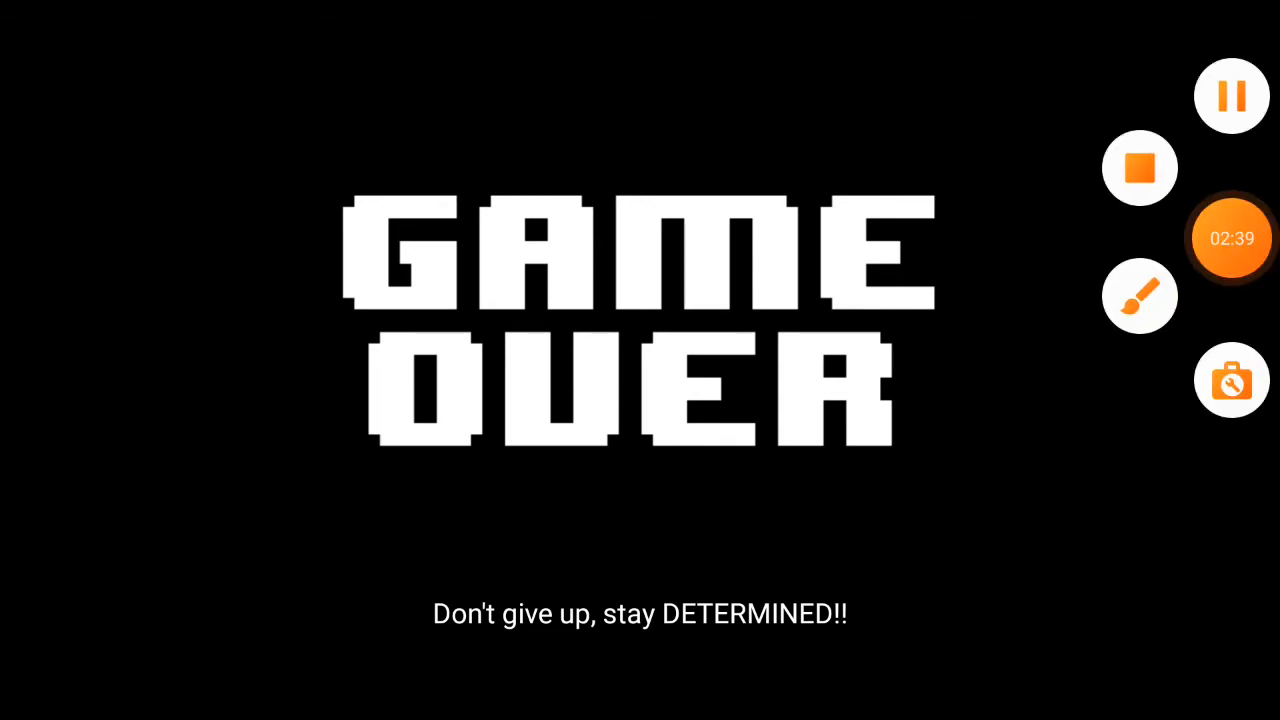